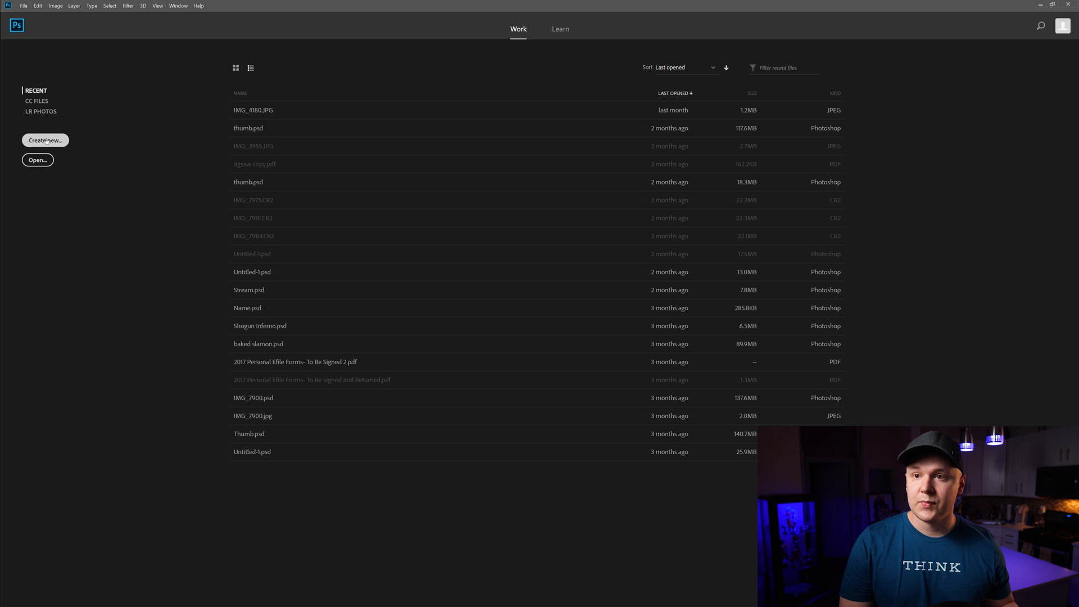
Step: Create a new document sized 1920 px wide by 10000 px tall
left_click(45, 140)
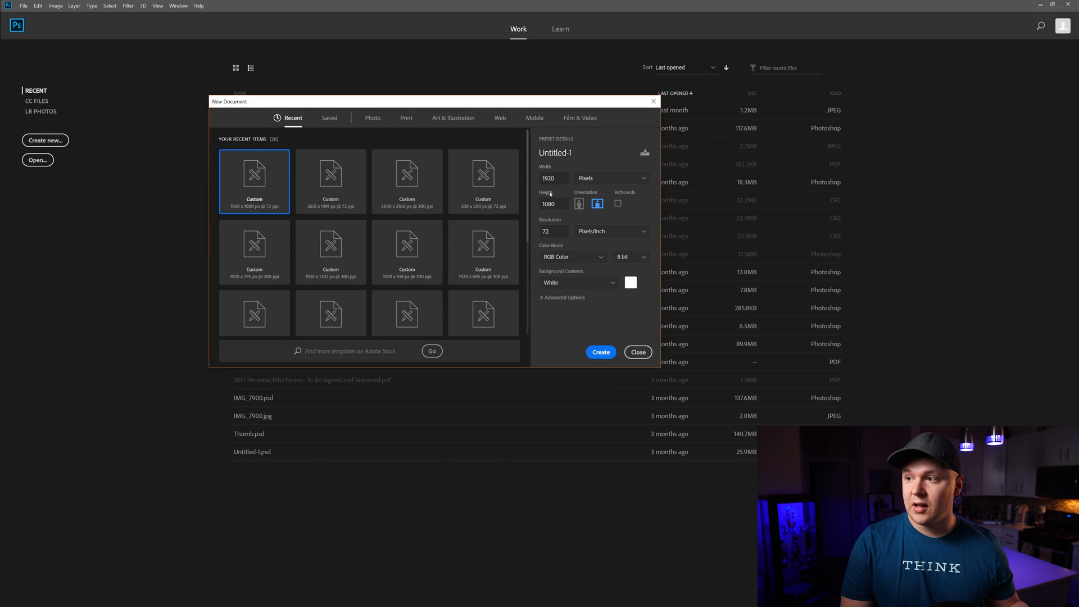
left_click(552, 179)
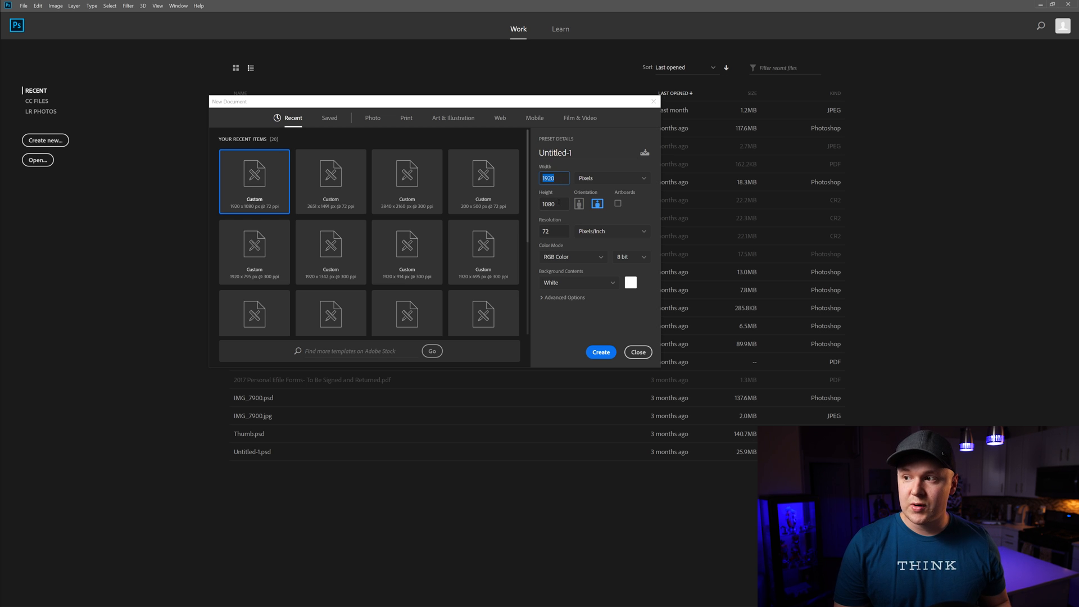
left_click(553, 203)
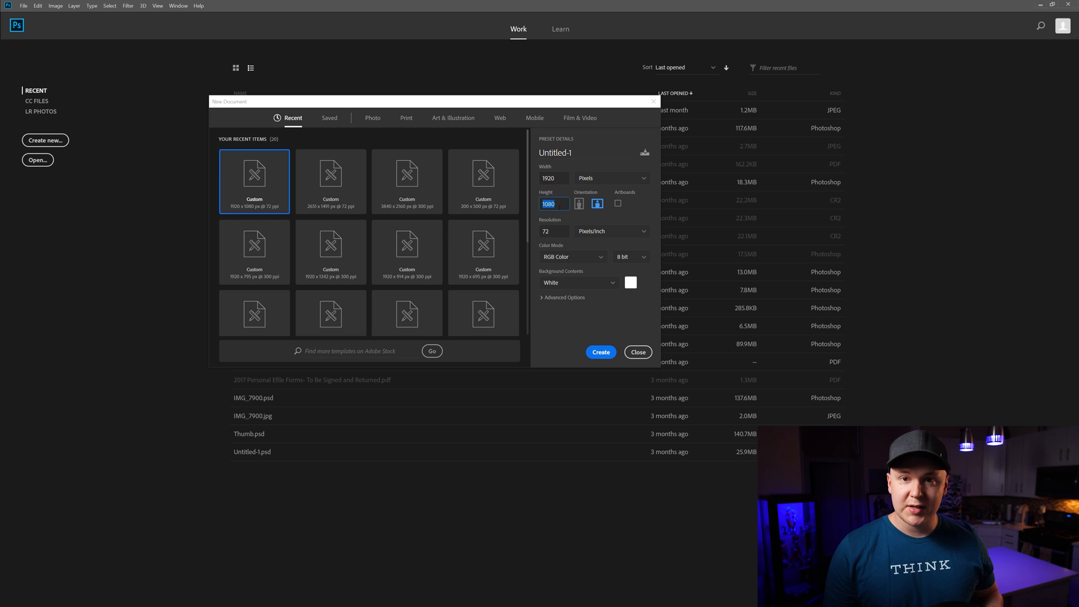
left_click(553, 177)
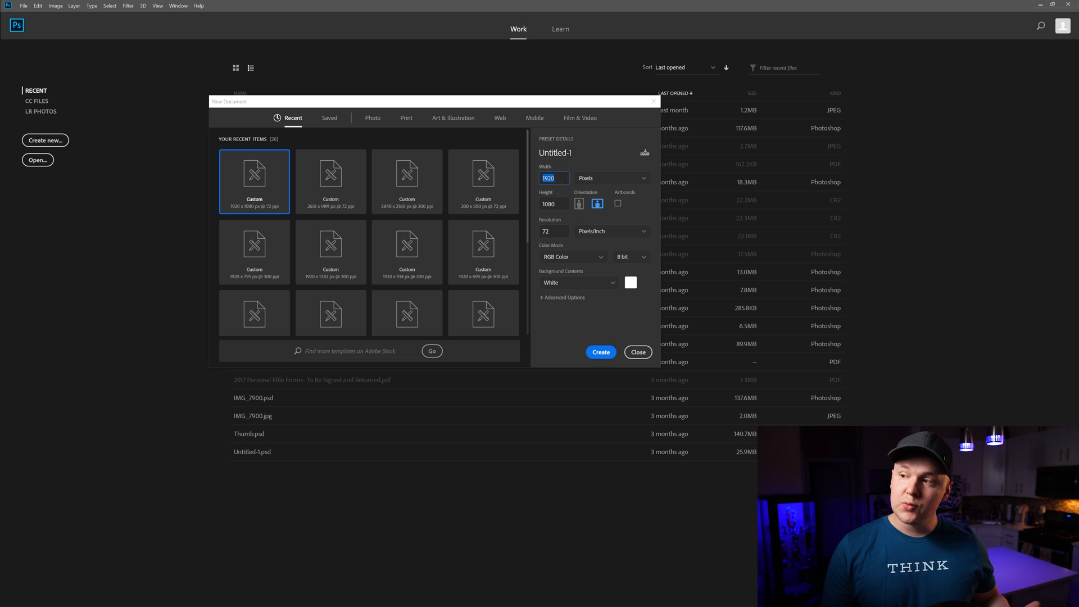
left_click(553, 204)
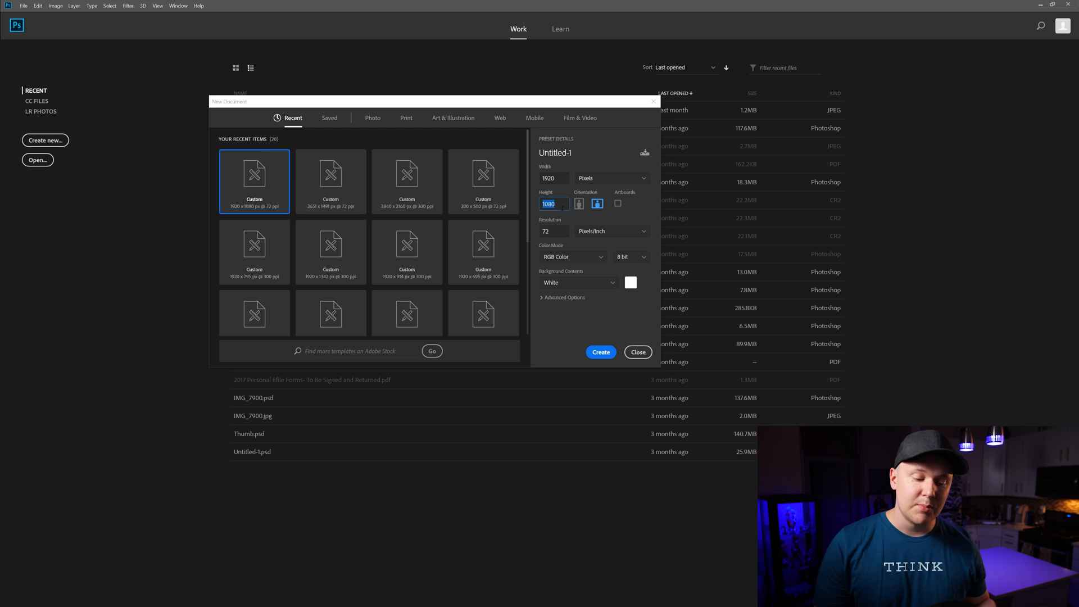
type("10")
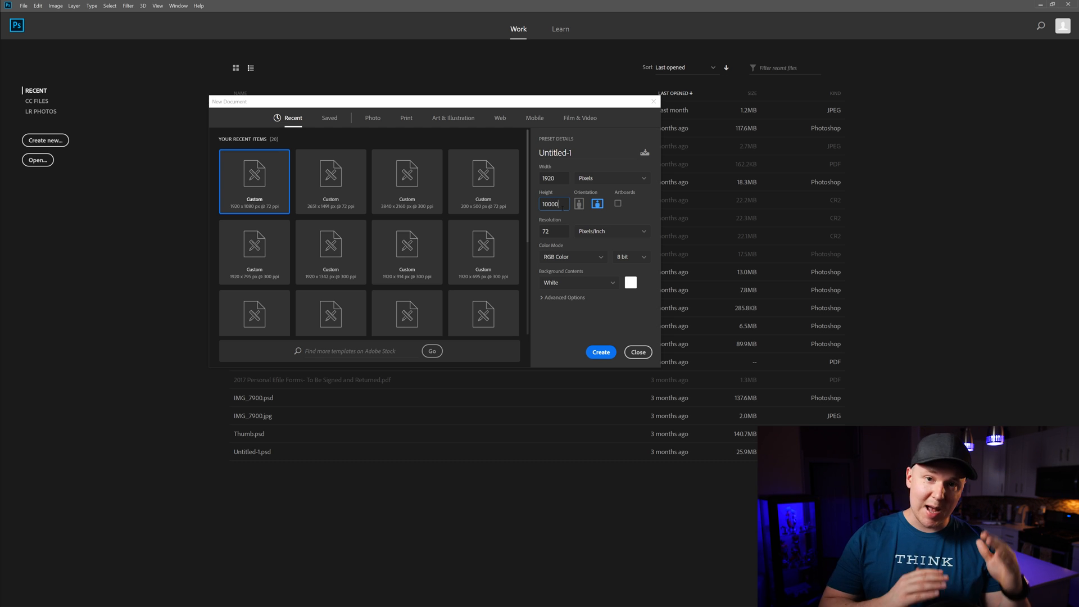
left_click(599, 352)
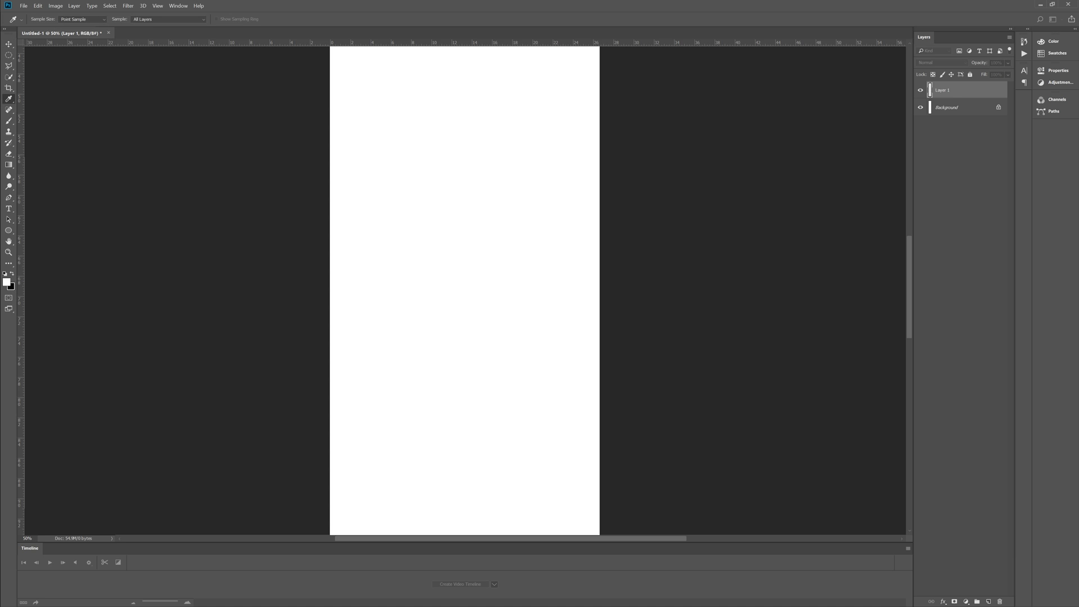
Step: Fill Layer 1 with solid black with Ctrl+Backspace and add an empty layer above
key("ctrl+BackSpace")
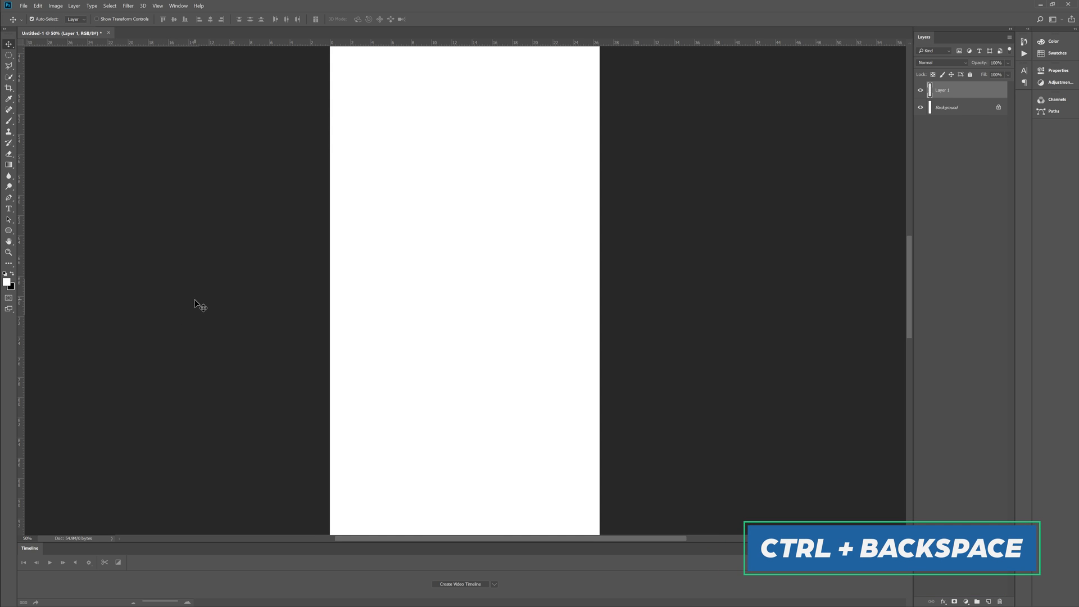
key("ctrl+backspace")
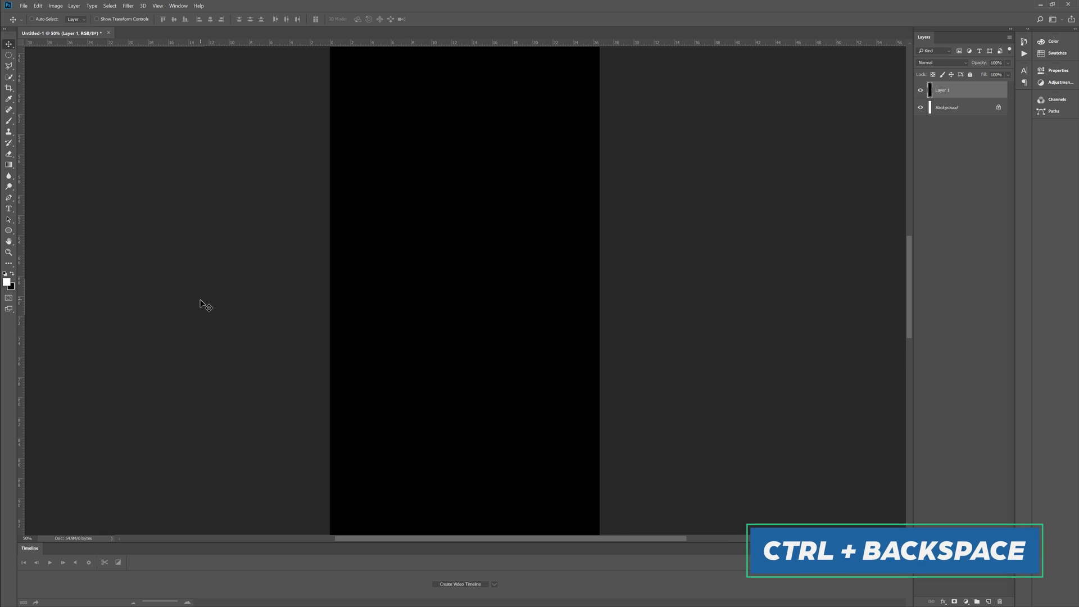
key("ctrl+BackSpace")
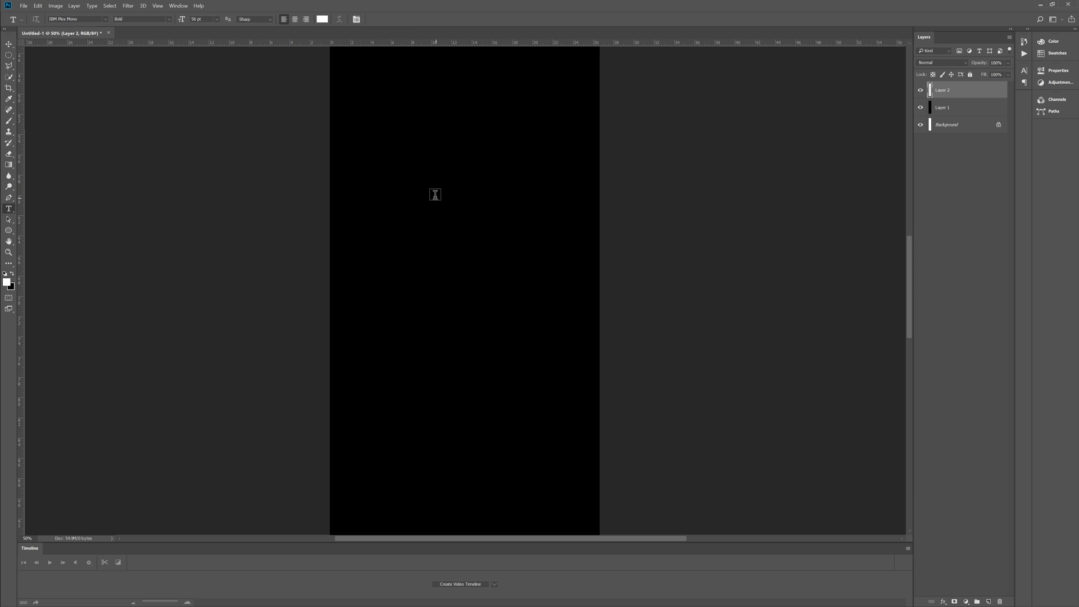
Step: Type a white 'Cast' heading in Arial Narrow near the top and begin 'Actor and People'
left_click(435, 194)
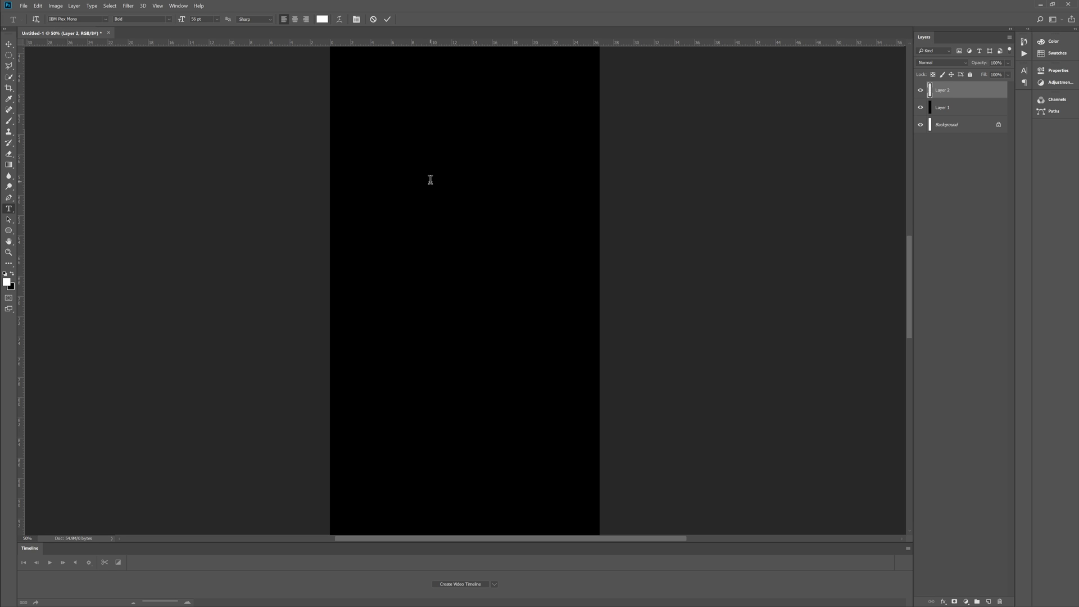
left_click(430, 180)
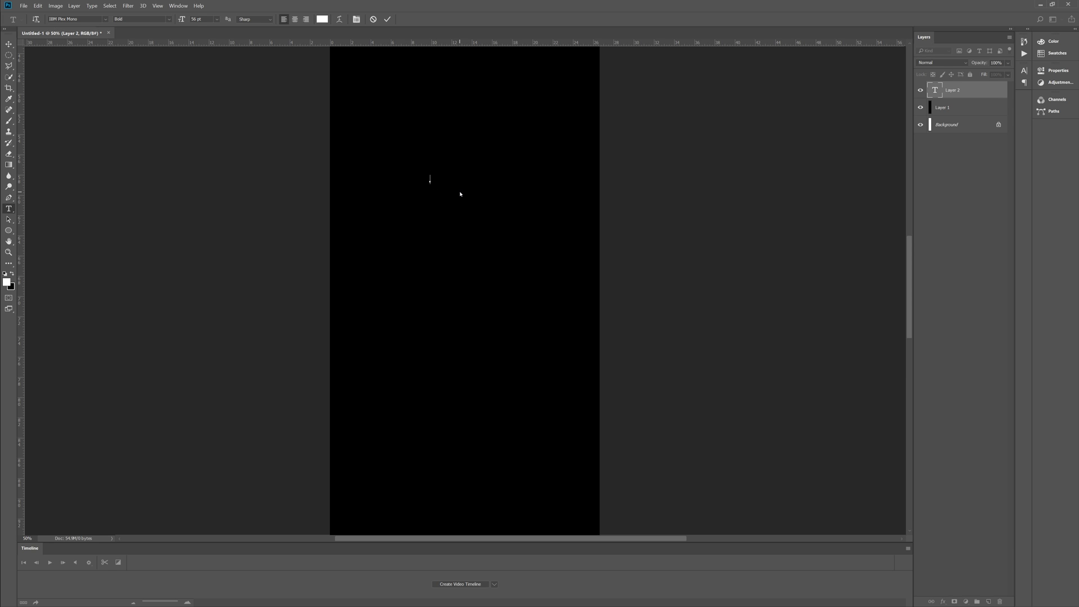
type("Directed By")
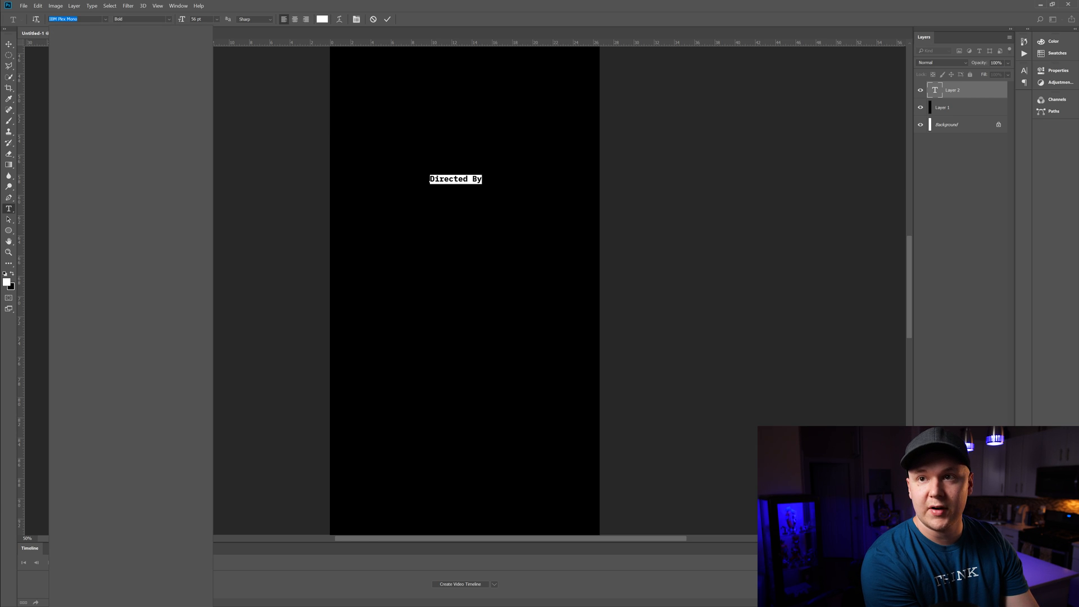
left_click(75, 18)
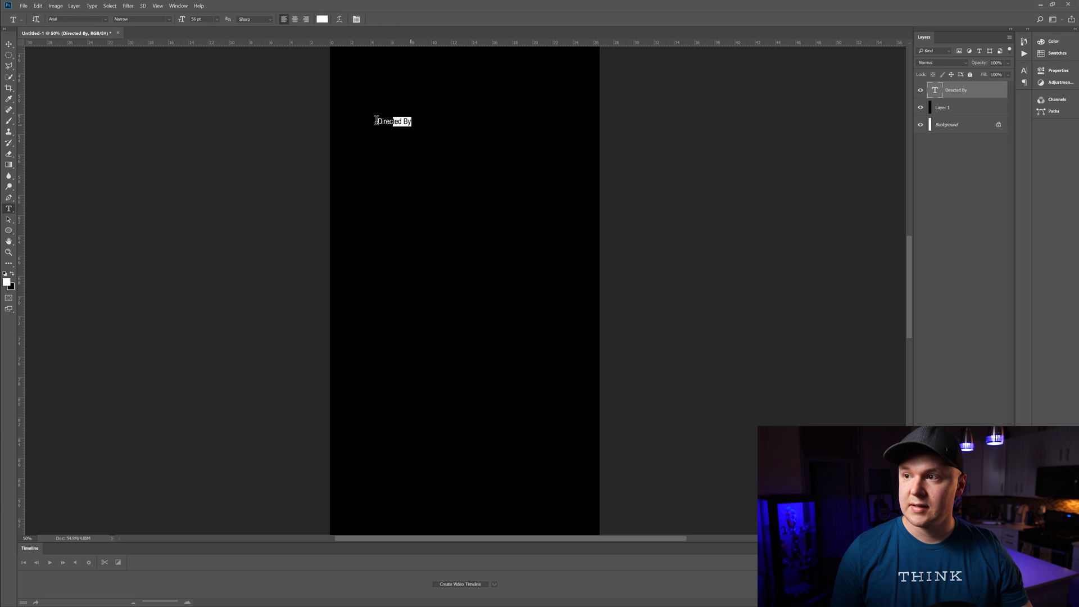
type("Cast")
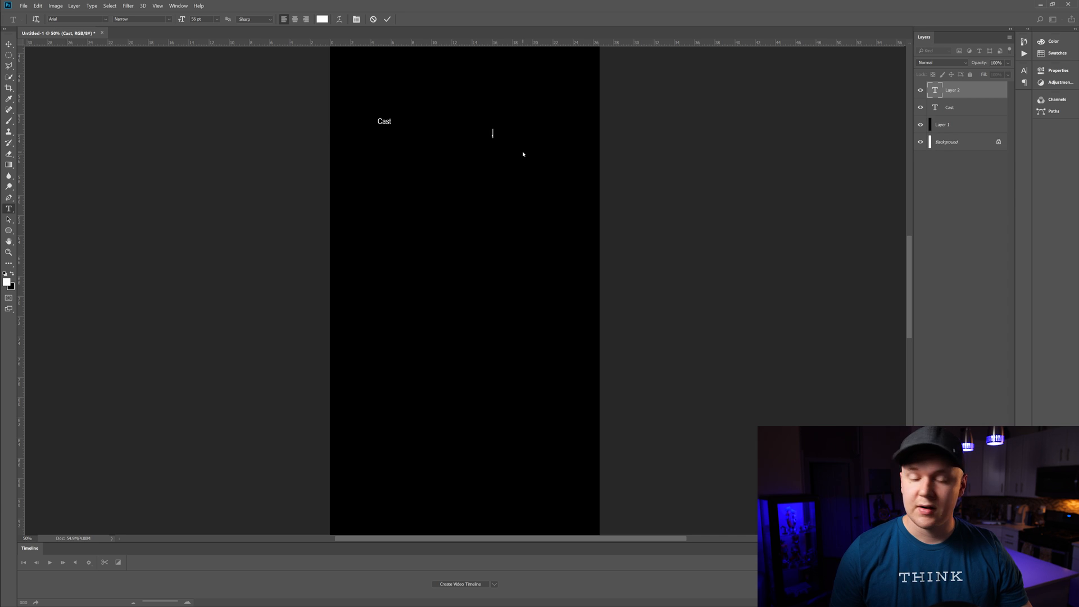
type("Actor and Peopl")
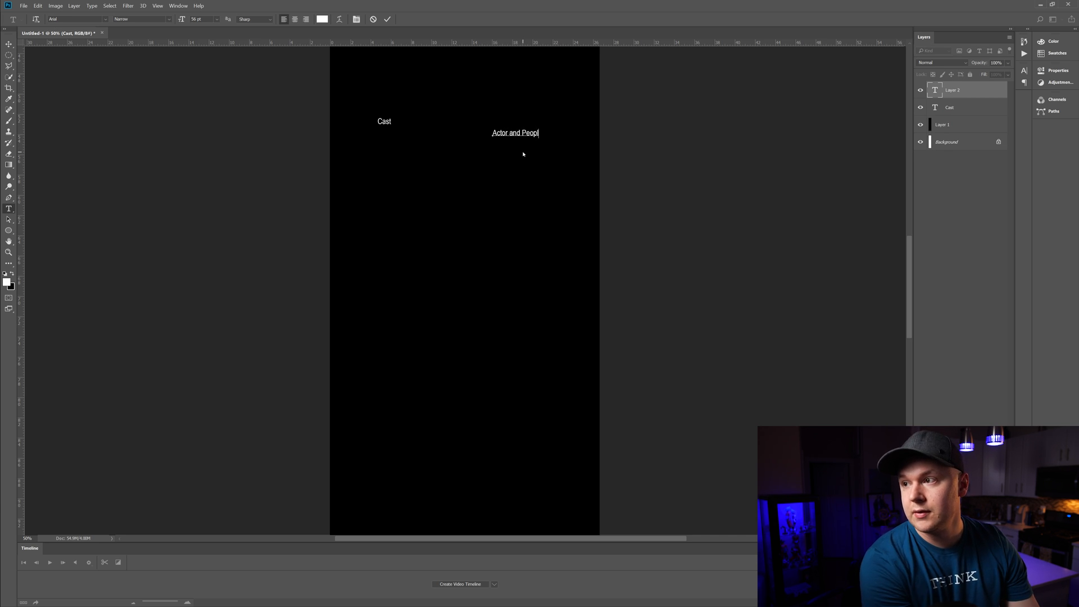
type("e")
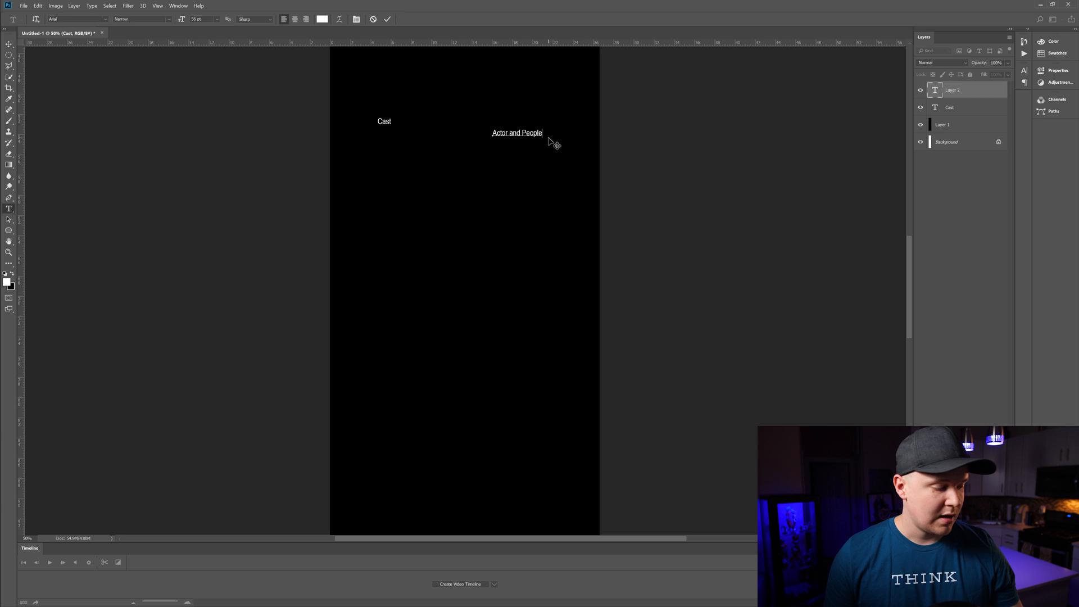
Step: Repeat the 'Actor and People' line into a long column of names
key("enter")
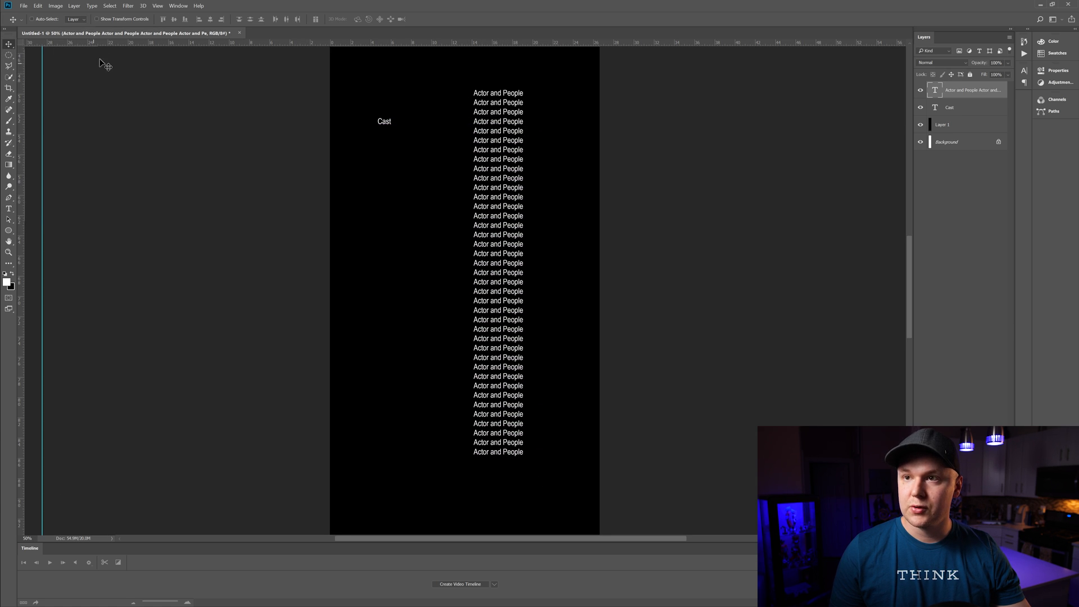
Step: Add a vertical centre guide down the page via View > New Guide
left_click(178, 5)
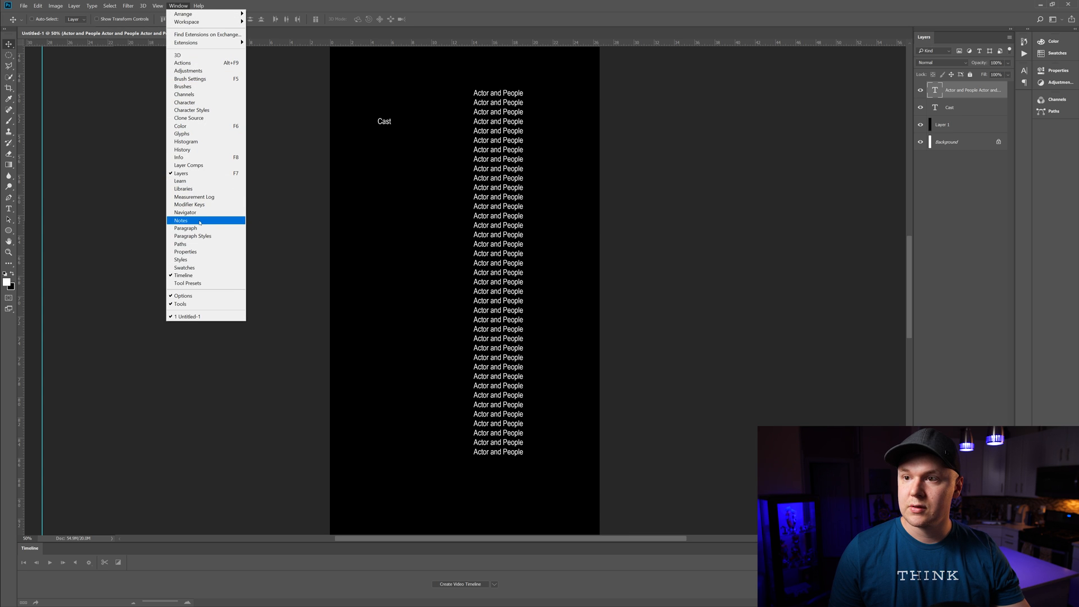
left_click(158, 5)
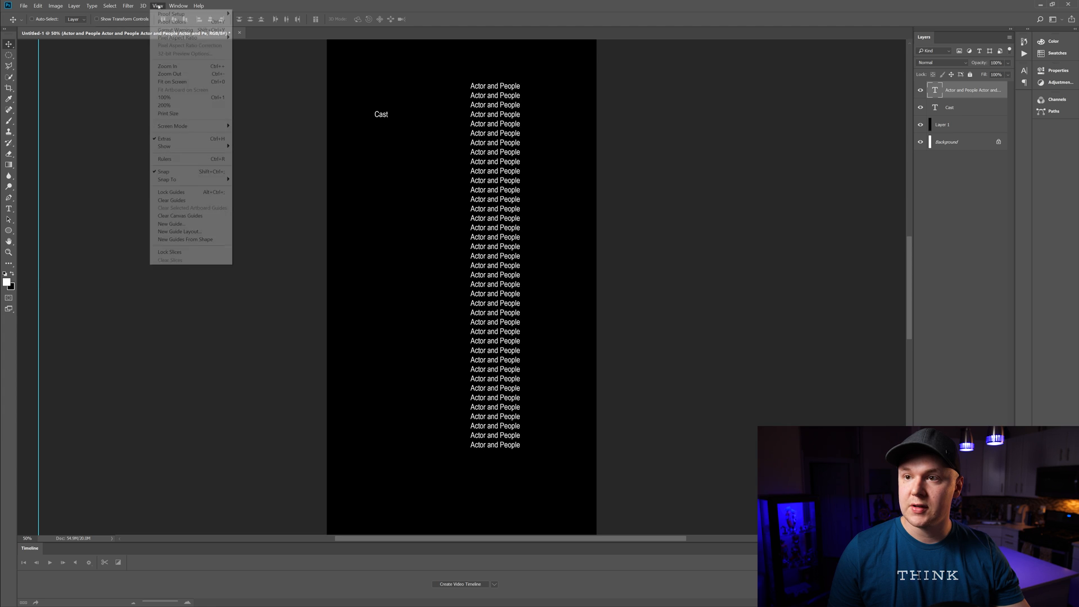
left_click(164, 159)
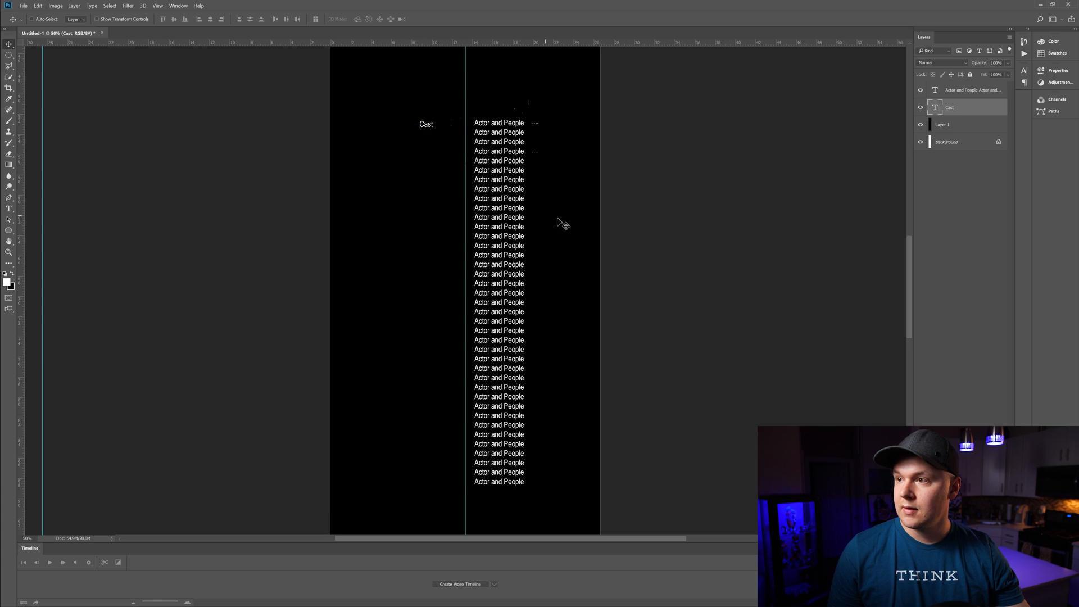
mouse_move(535, 169)
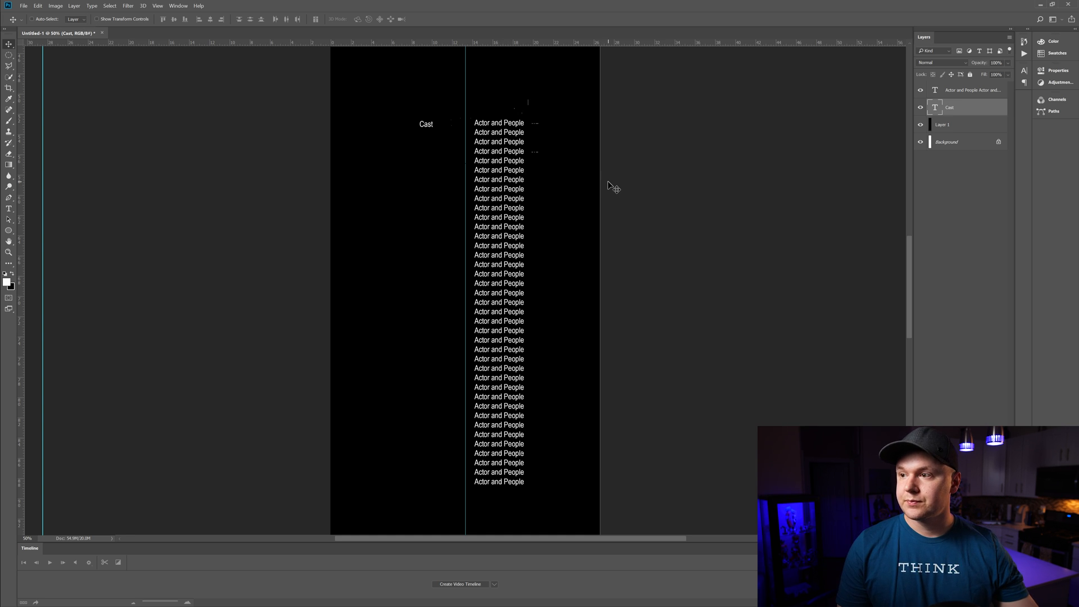
mouse_move(613, 198)
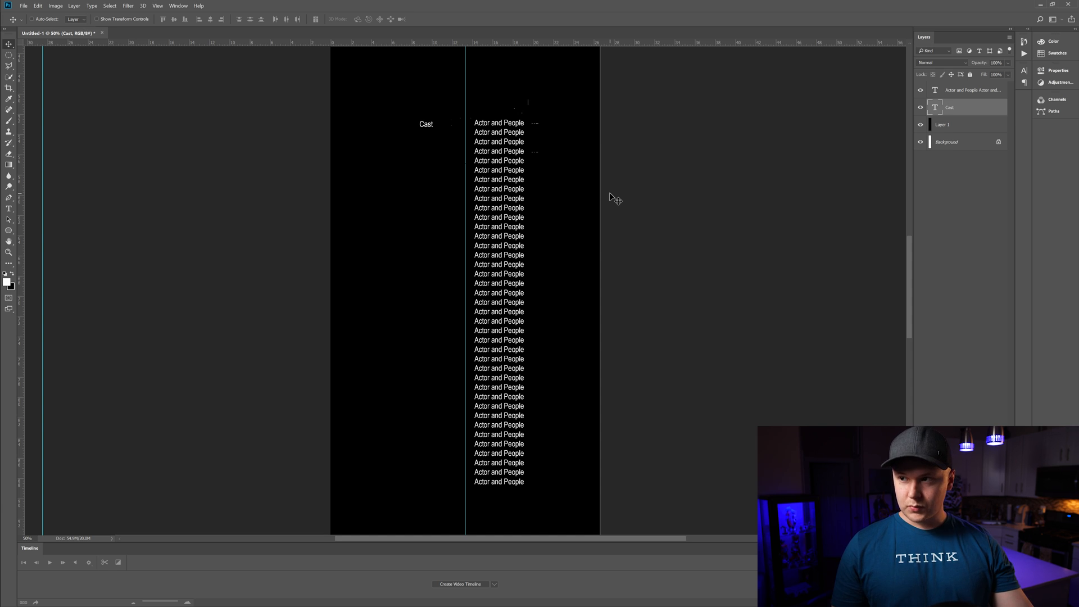
mouse_move(653, 159)
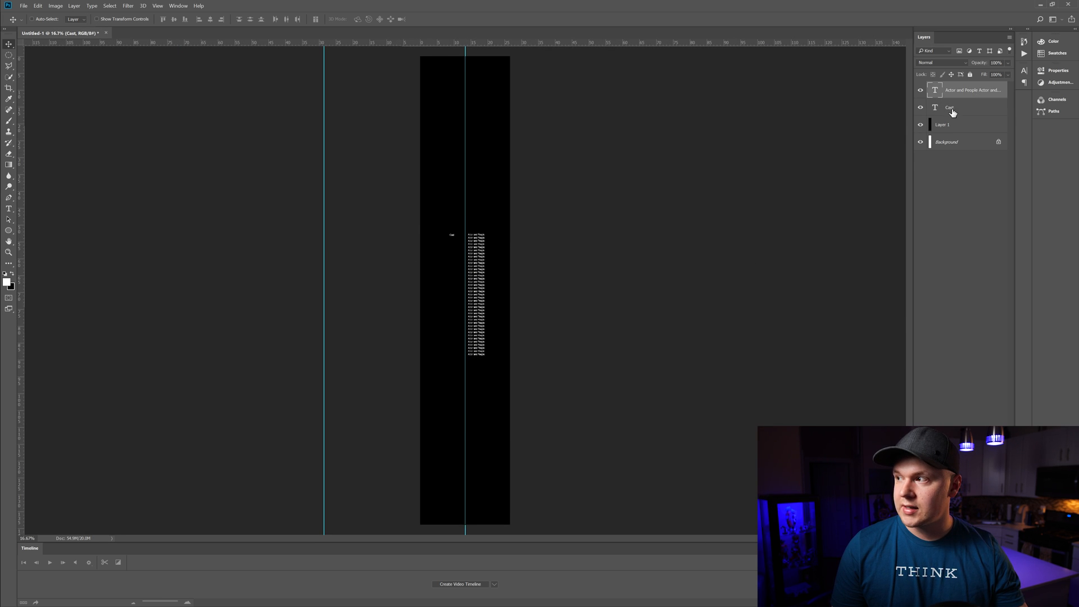
left_click(949, 107)
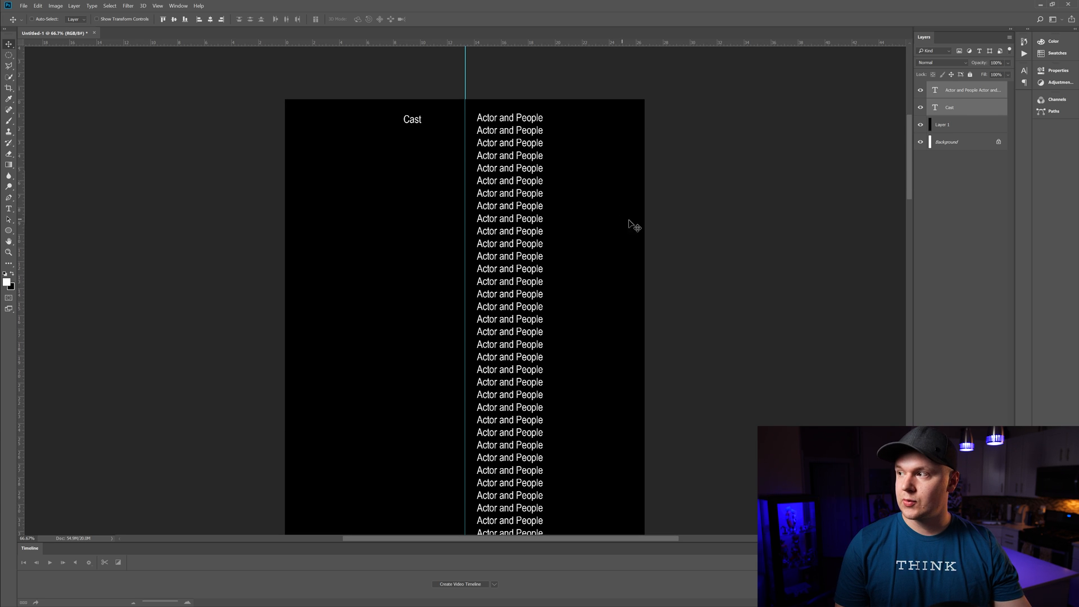
mouse_move(671, 224)
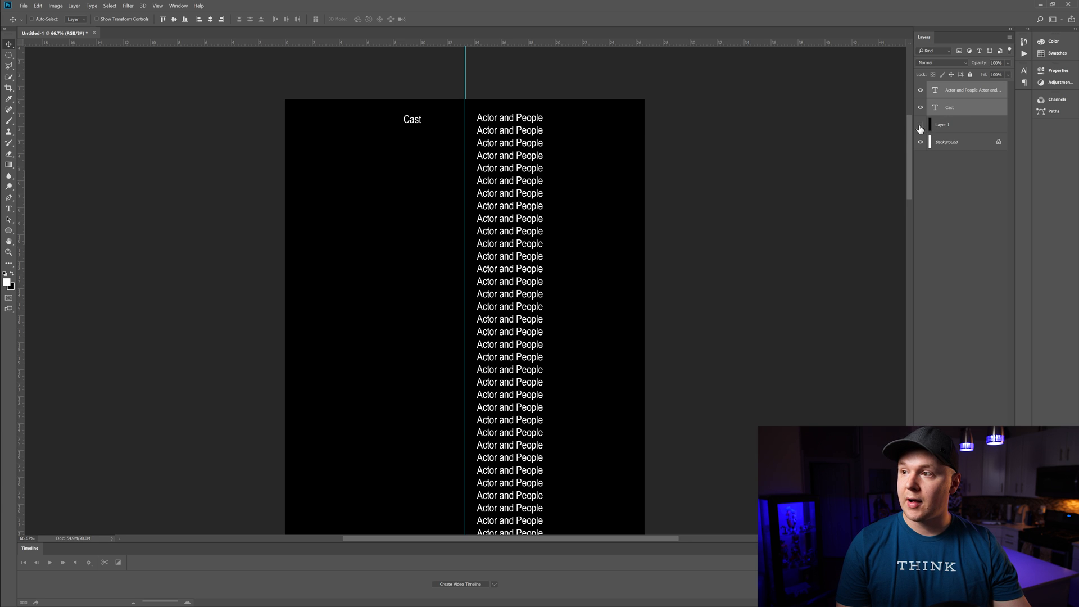
Step: Hide the black Layer 1 and the Background layer
left_click(920, 125)
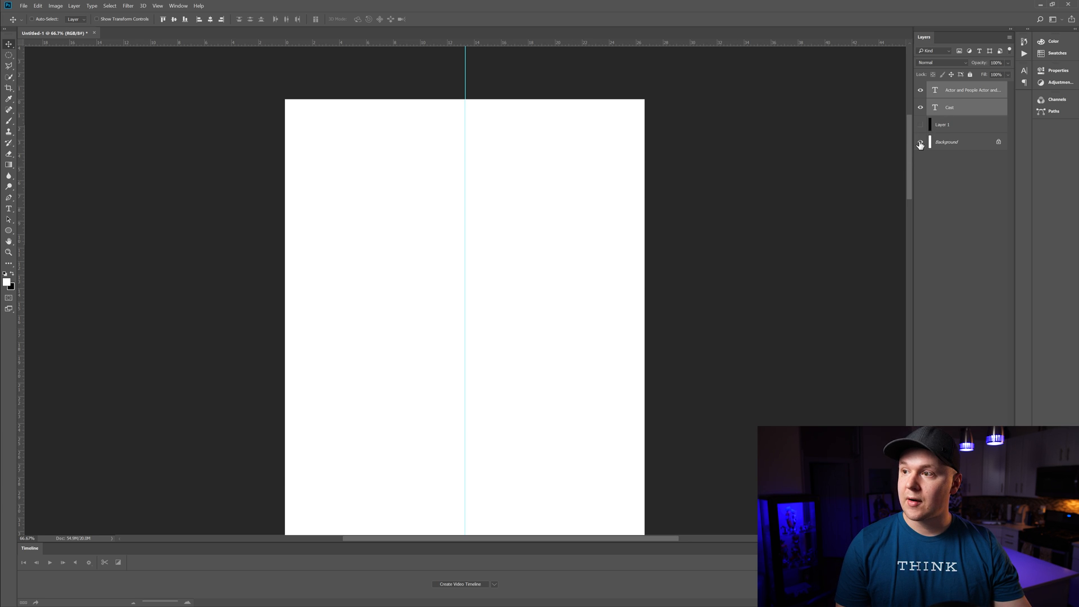
left_click(919, 142)
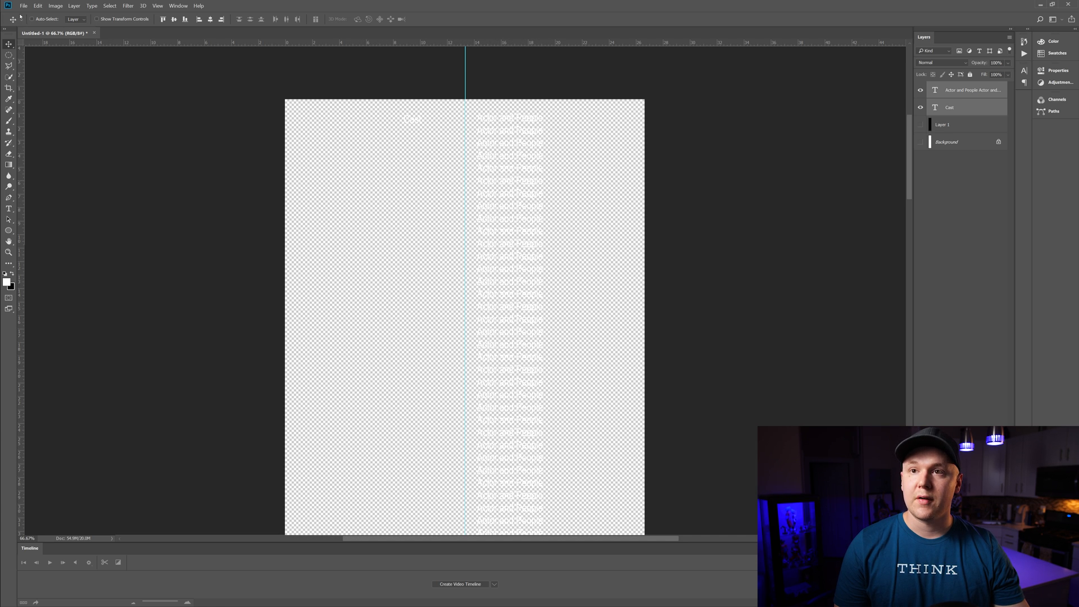
left_click(24, 6)
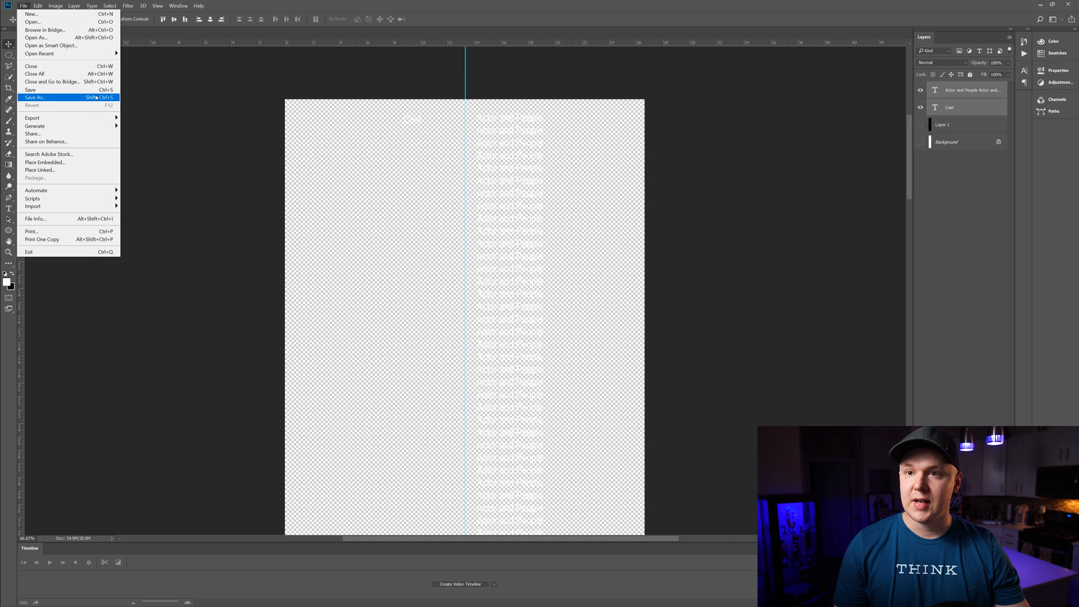
Step: Save the credits as 'Master Credits' PSD, then as a transparent PNG copy
left_click(34, 97)
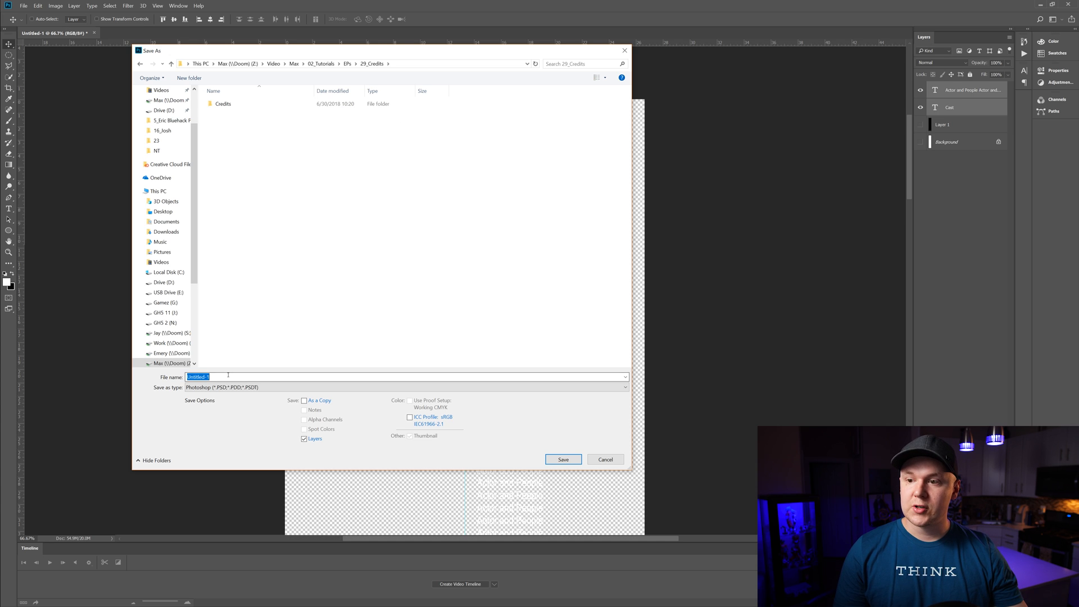
type("Master Cre")
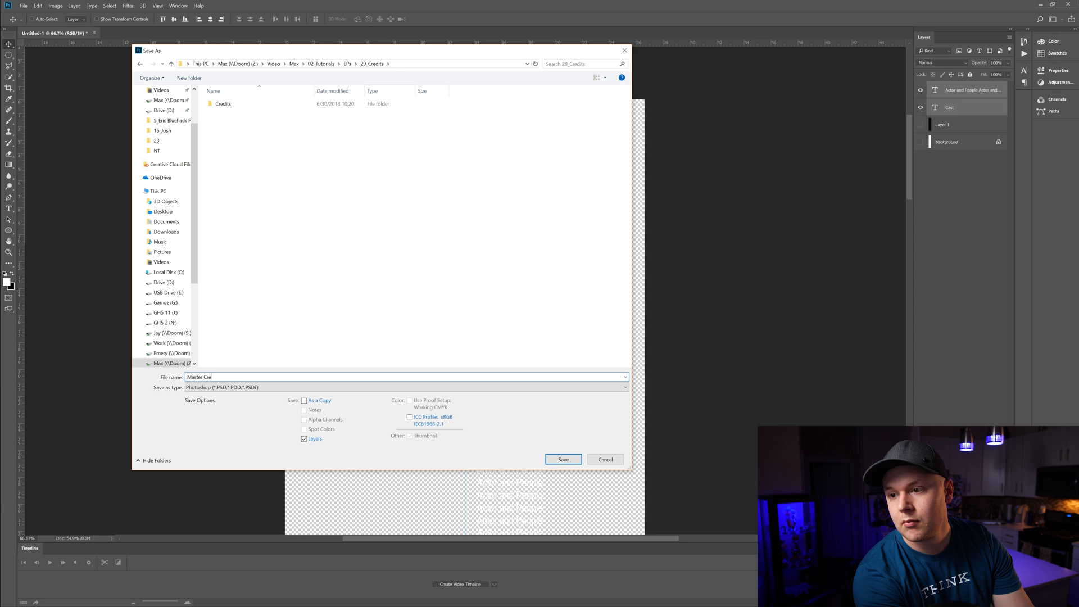
left_click(562, 459)
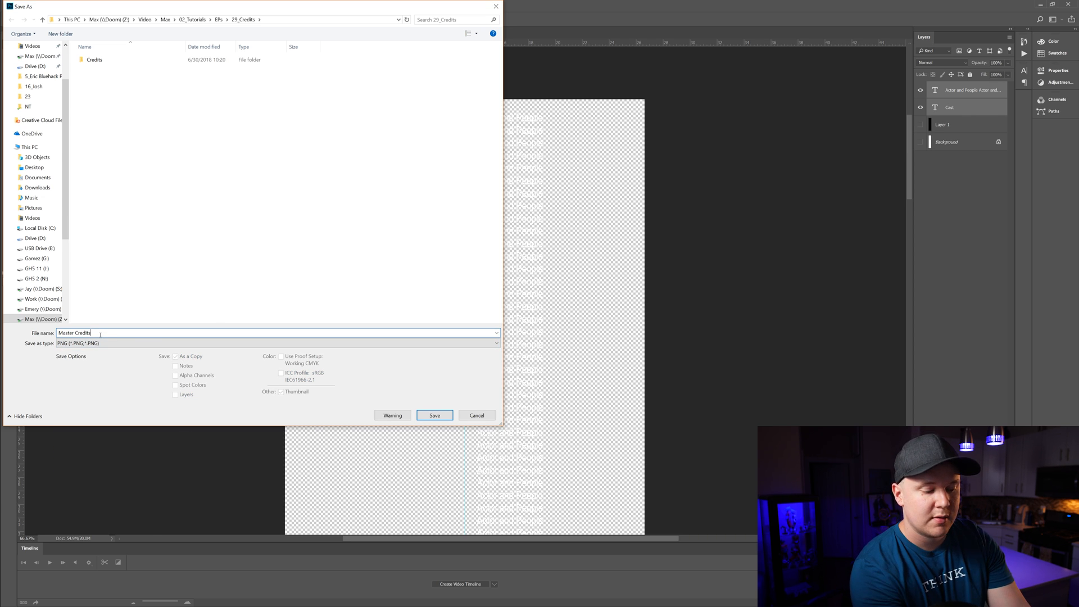
left_click(433, 415)
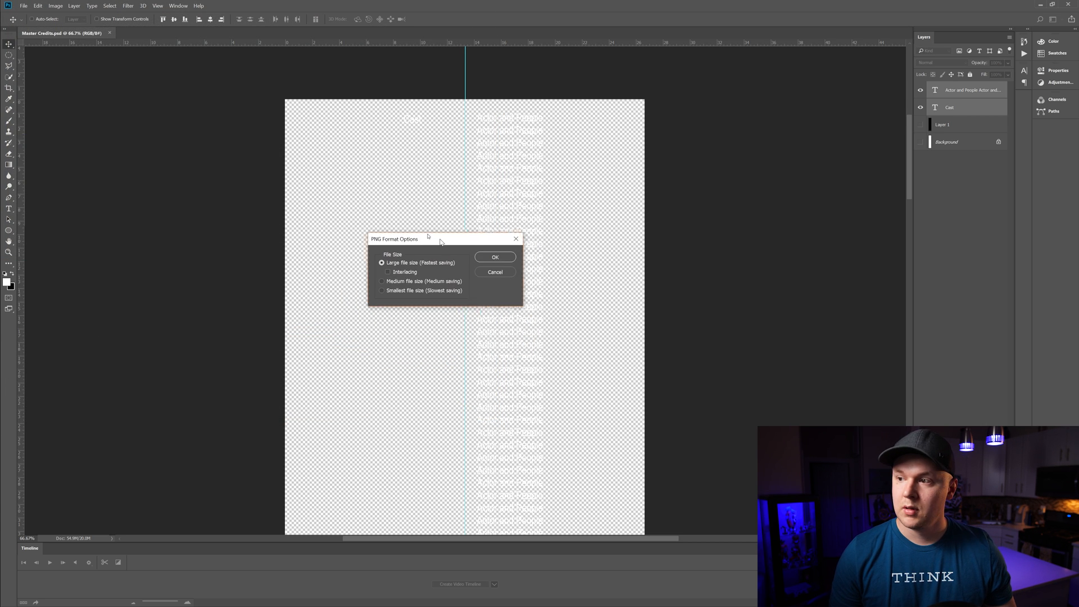
left_click(494, 257)
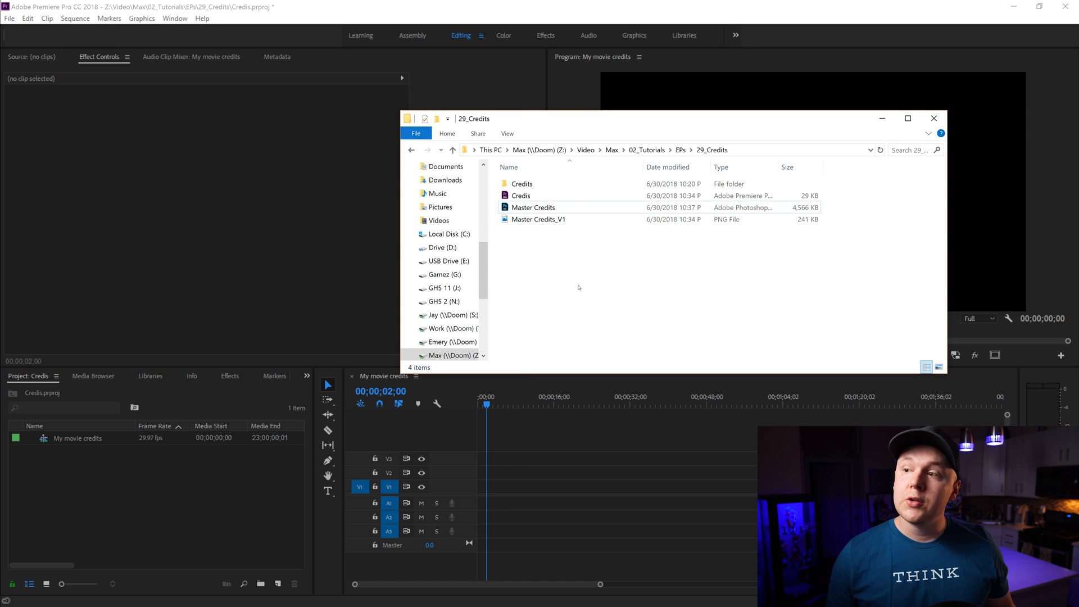
Step: Select Master Credits.psd in File Explorer and bring it into the Premiere project
left_click(540, 218)
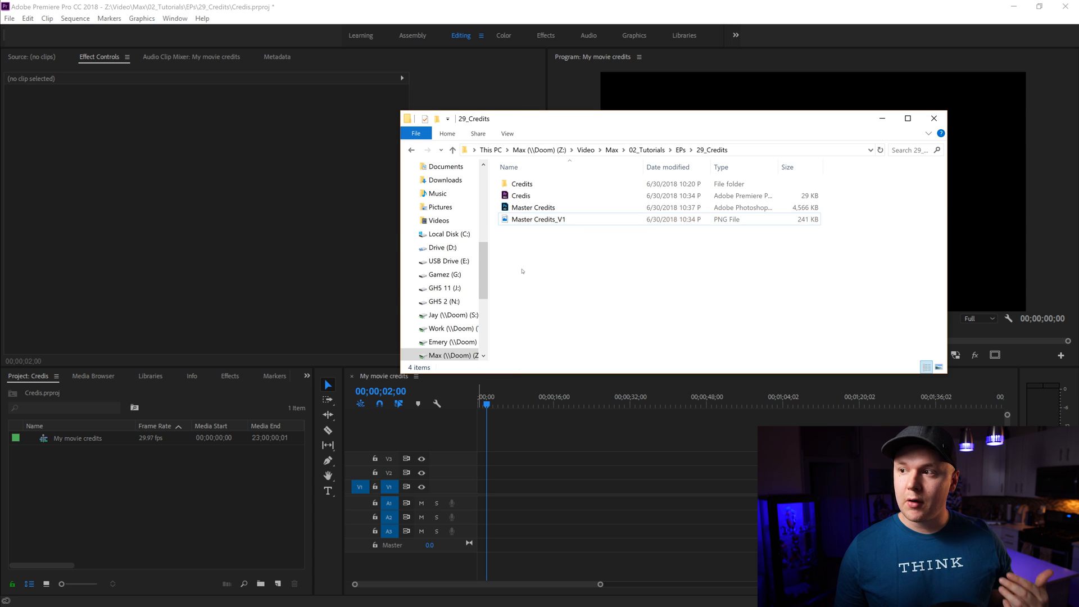
left_click(533, 208)
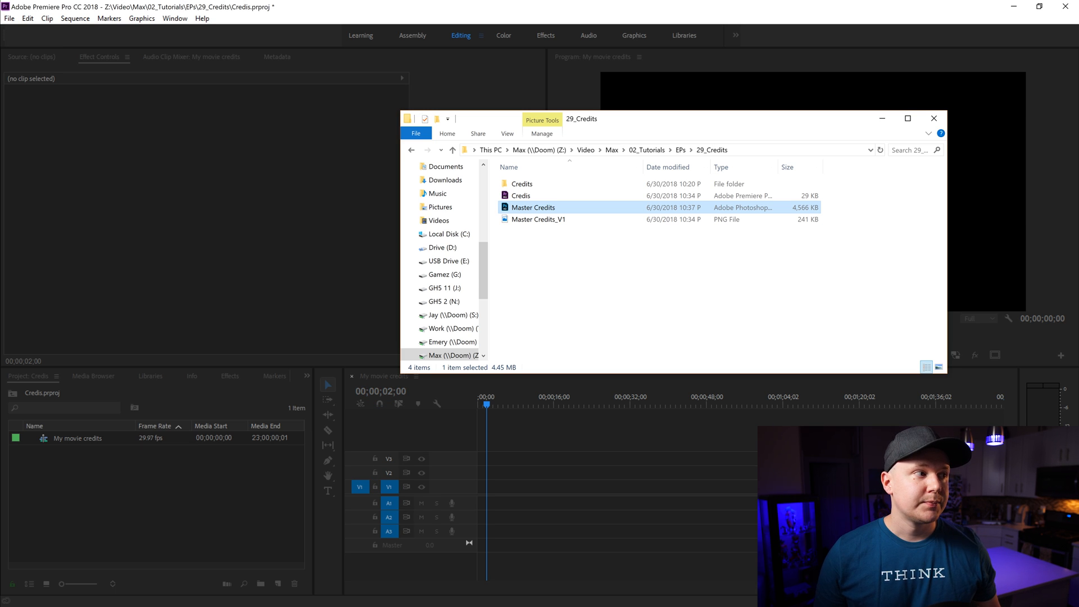
double_click(533, 207)
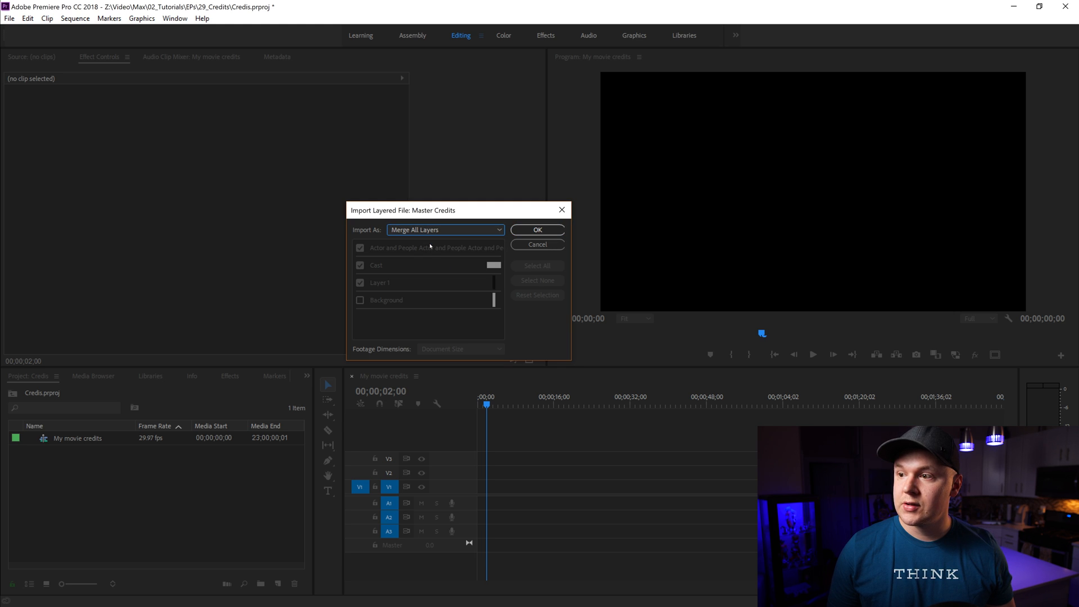
Step: Import Master Credits.psd as one clip using Merge All Layers
left_click(444, 229)
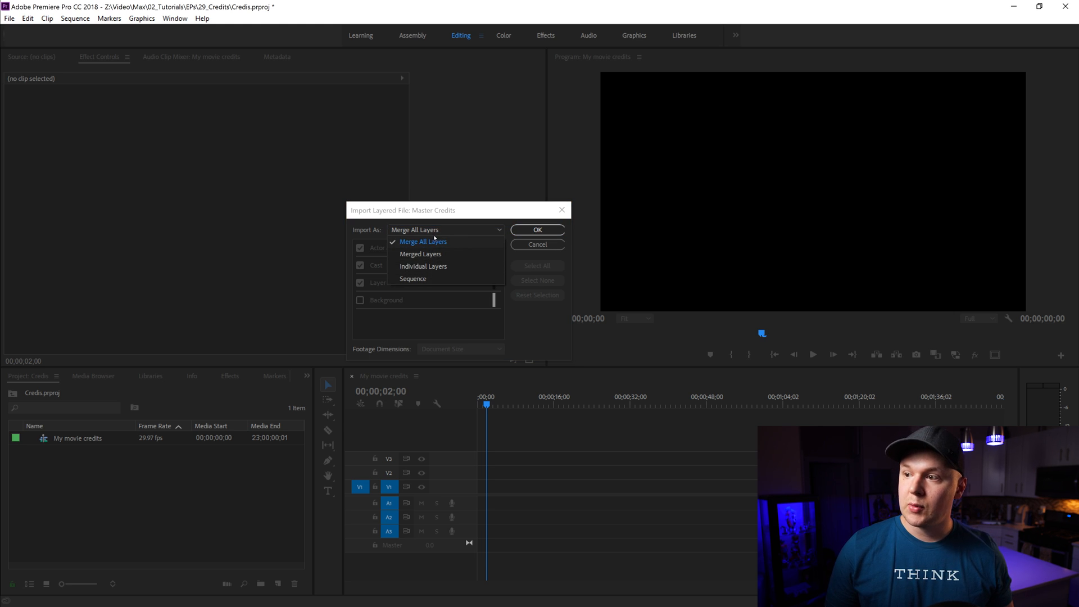
left_click(423, 242)
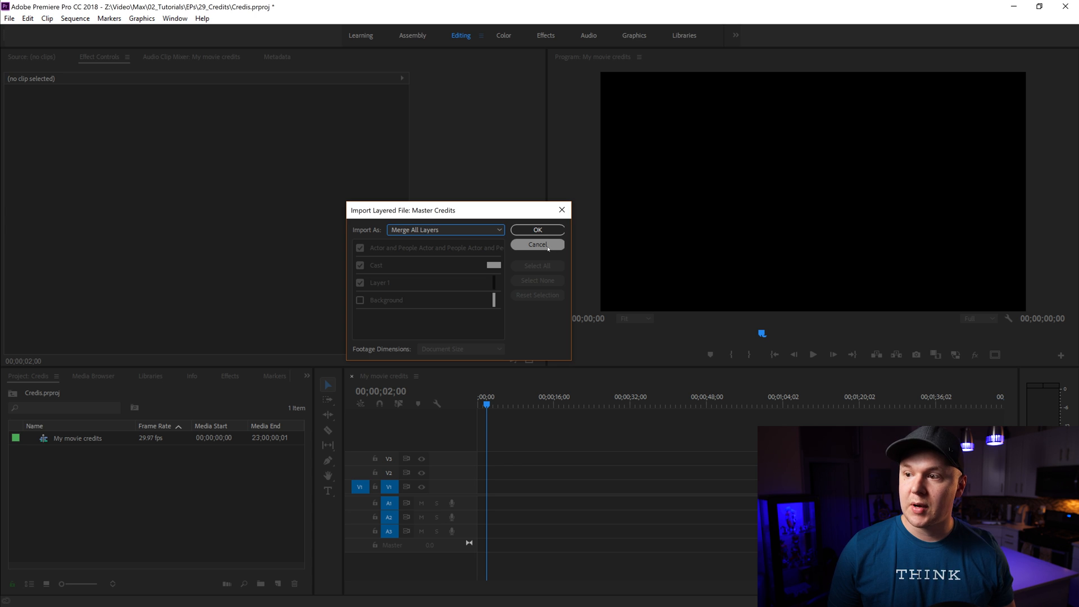
left_click(538, 245)
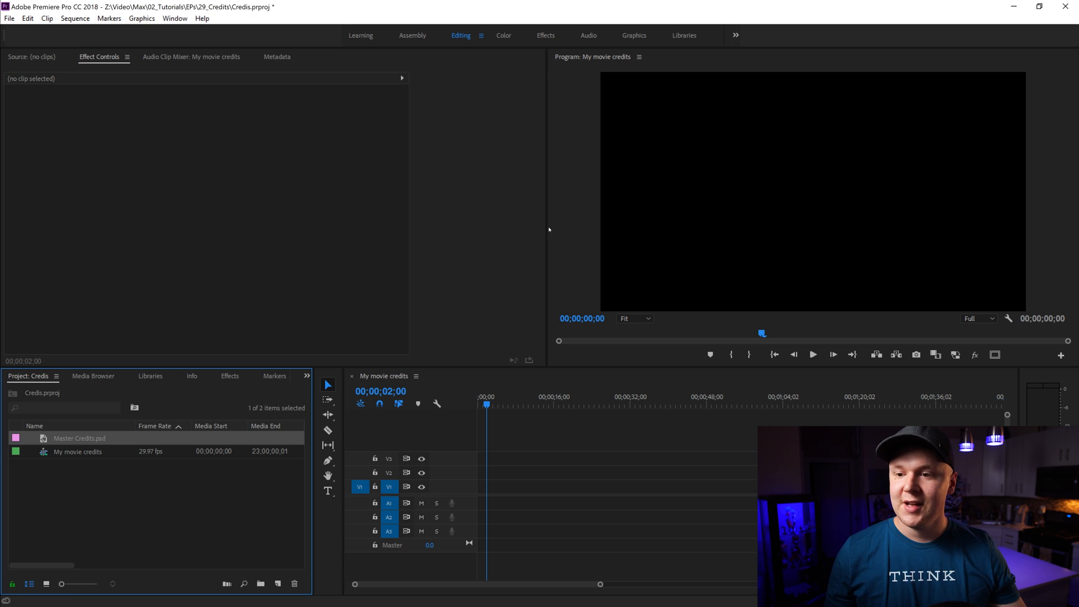
mouse_move(125, 484)
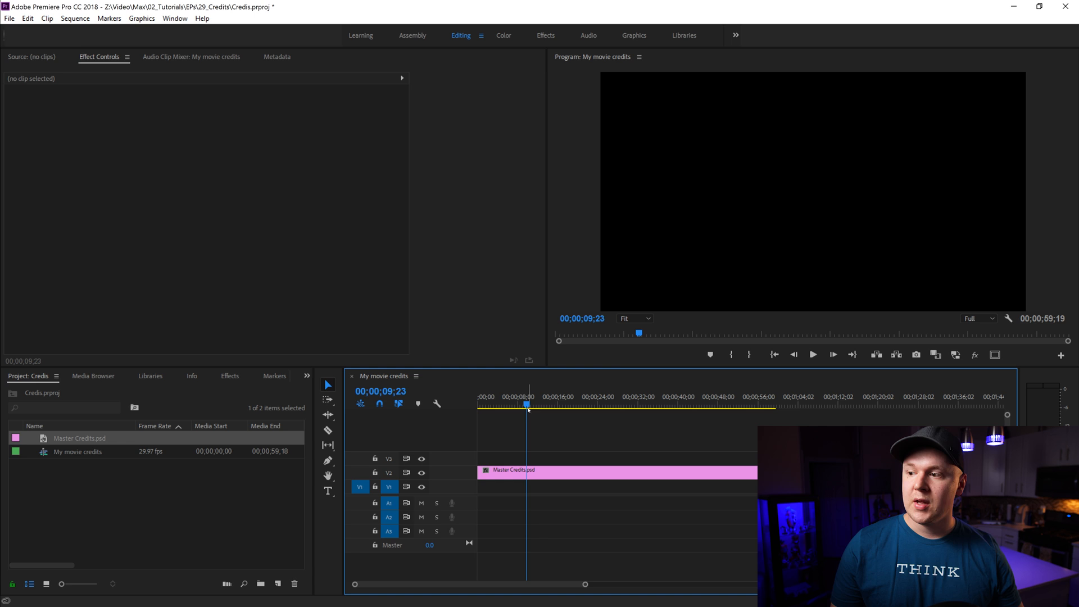
Step: Drop the Master Credits.psd clip onto track V2 of My movie credits
left_click(613, 472)
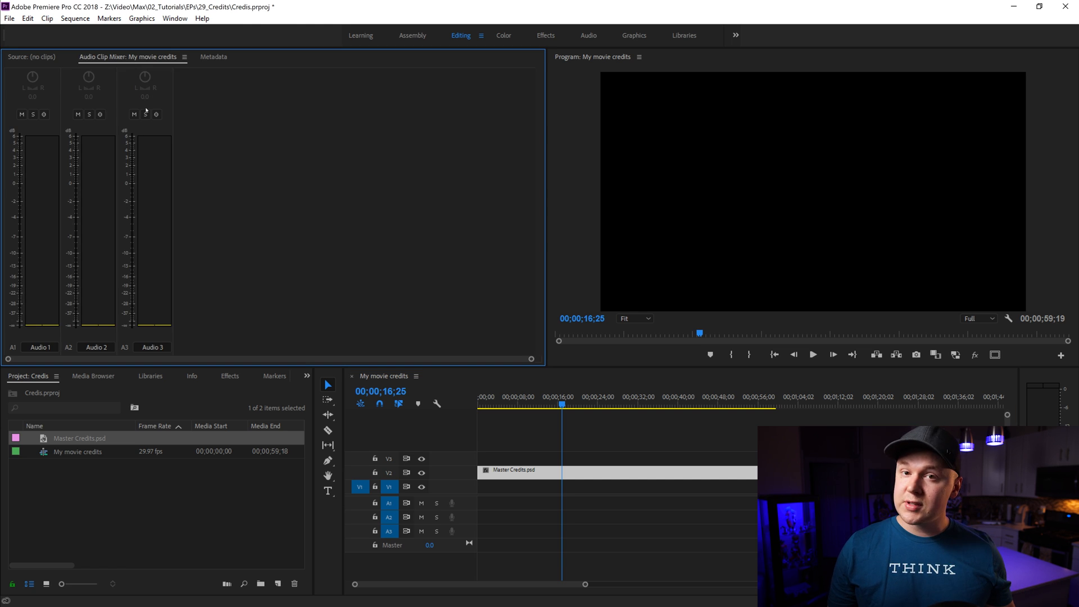
Step: Show the Master Credits clip's Effect Controls, with Position keyframed at 960, 6087
left_click(175, 18)
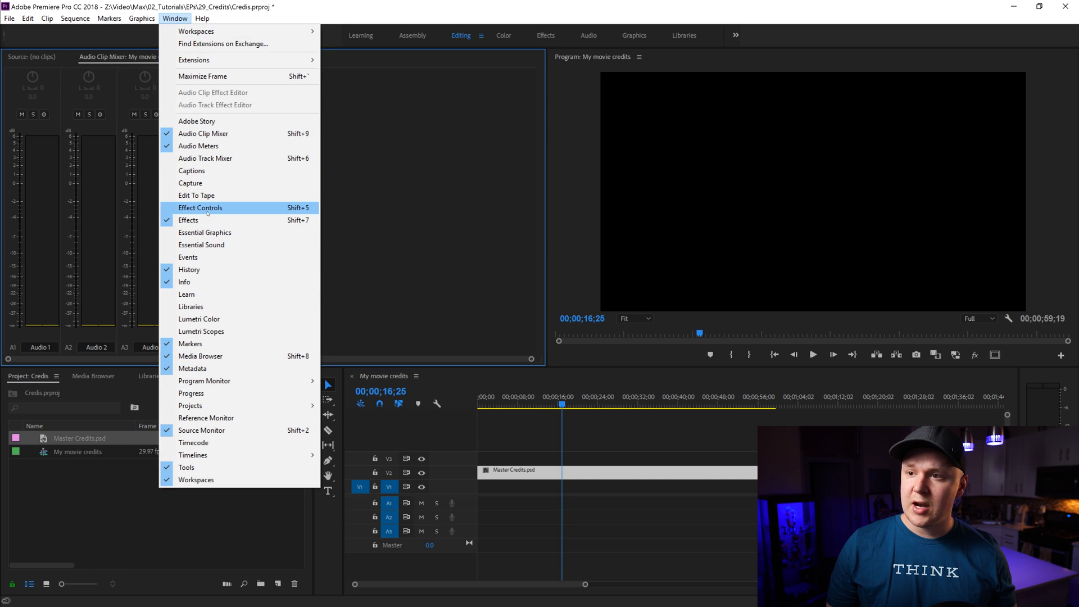
left_click(200, 208)
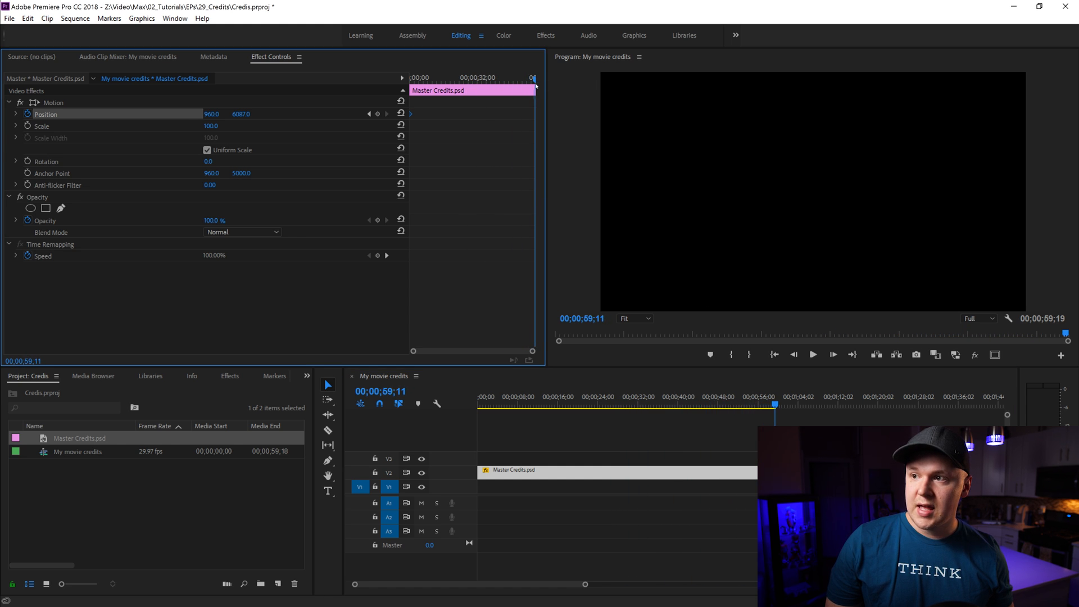
Step: At the last frame, scrub Position Y to 3133 so the Actor and People lines appear
double_click(241, 113)
type("3133")
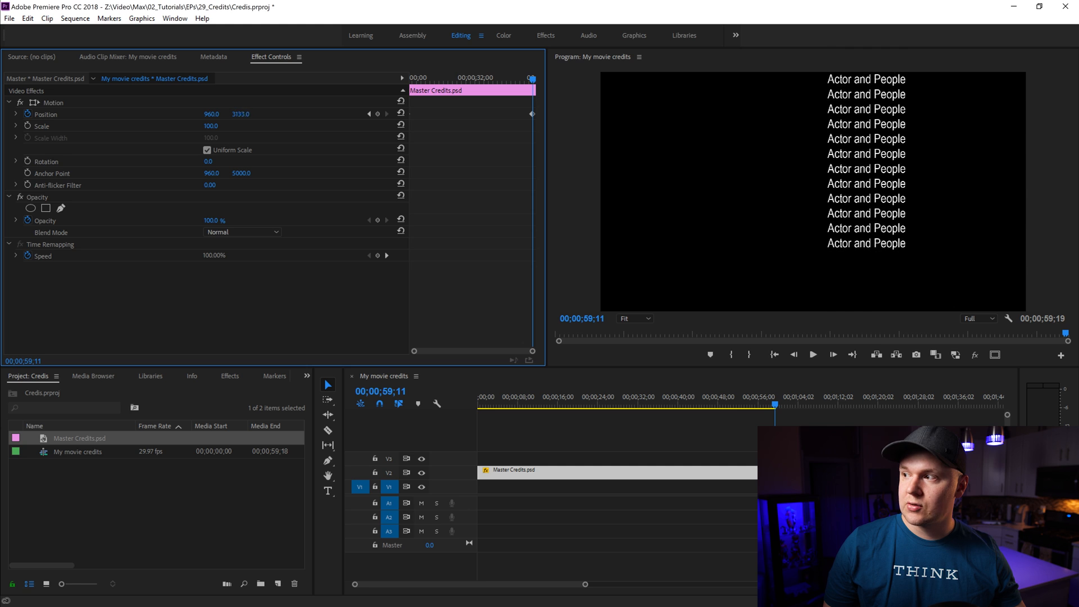
left_click_drag(241, 113, 241, 114)
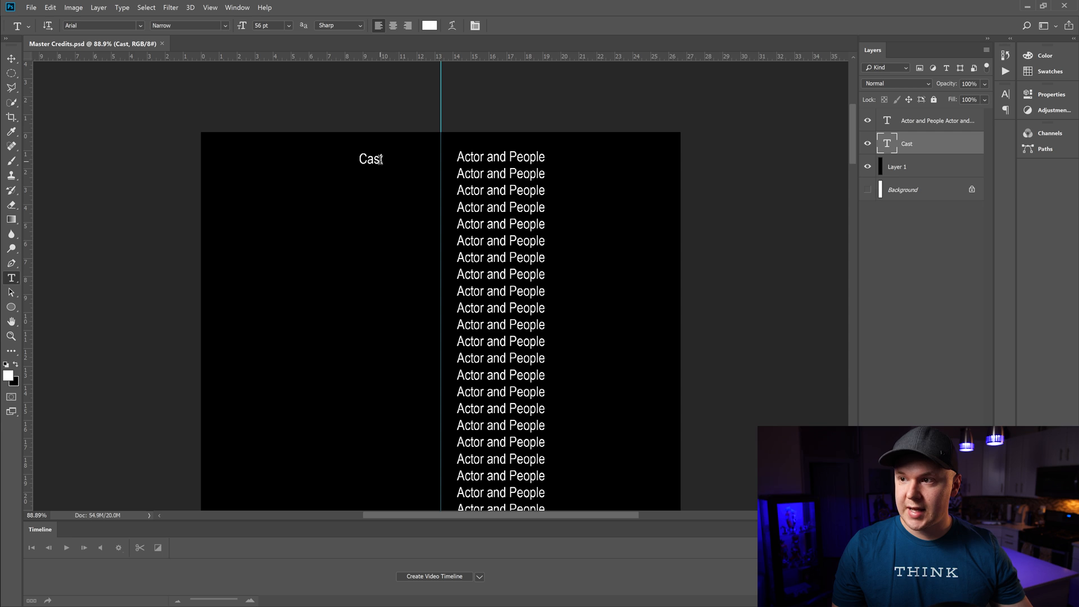
Step: Extend the Cast heading to 'Cast and crew', commit the text, and save the document
left_click(371, 159)
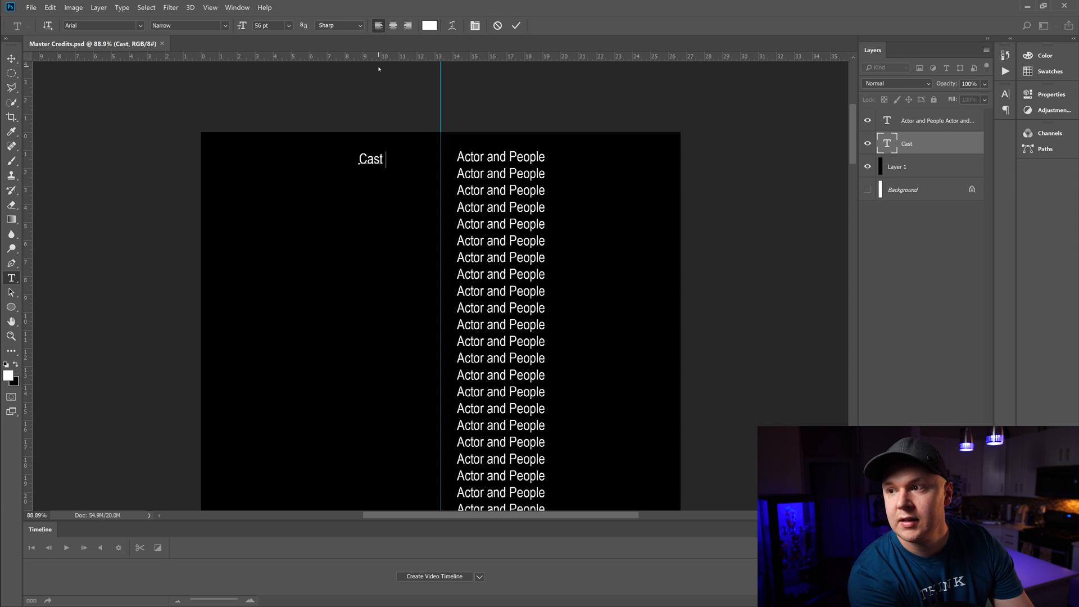
type("and crew")
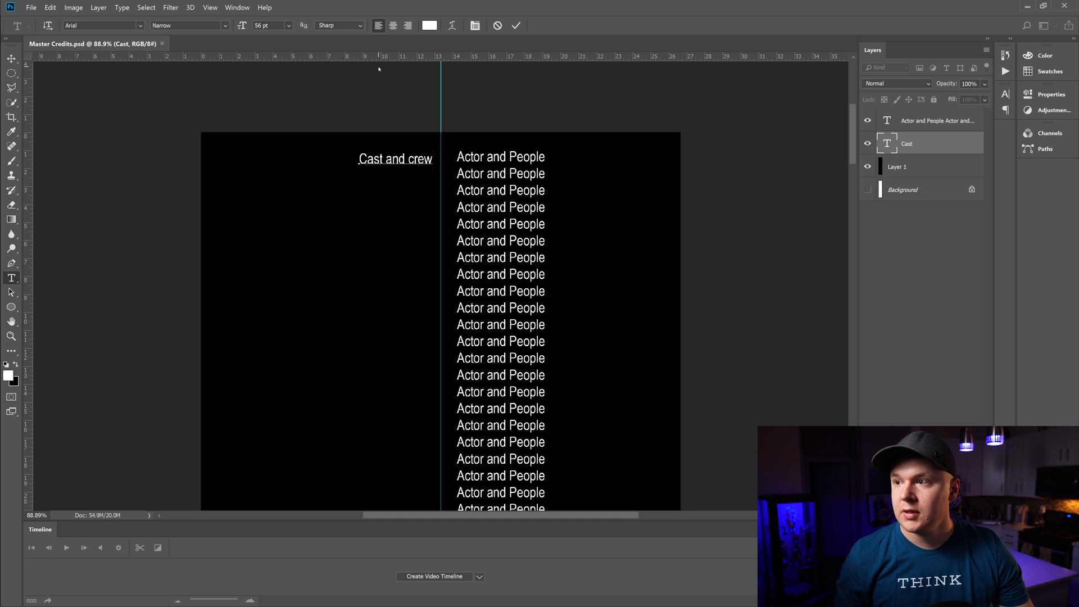
left_click(378, 25)
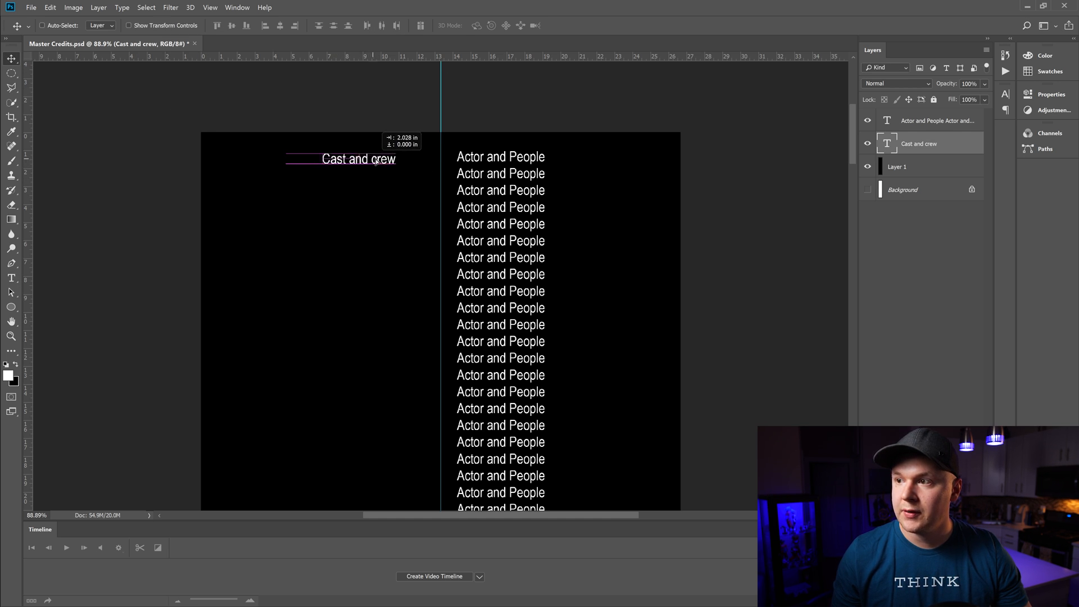
left_click(30, 7)
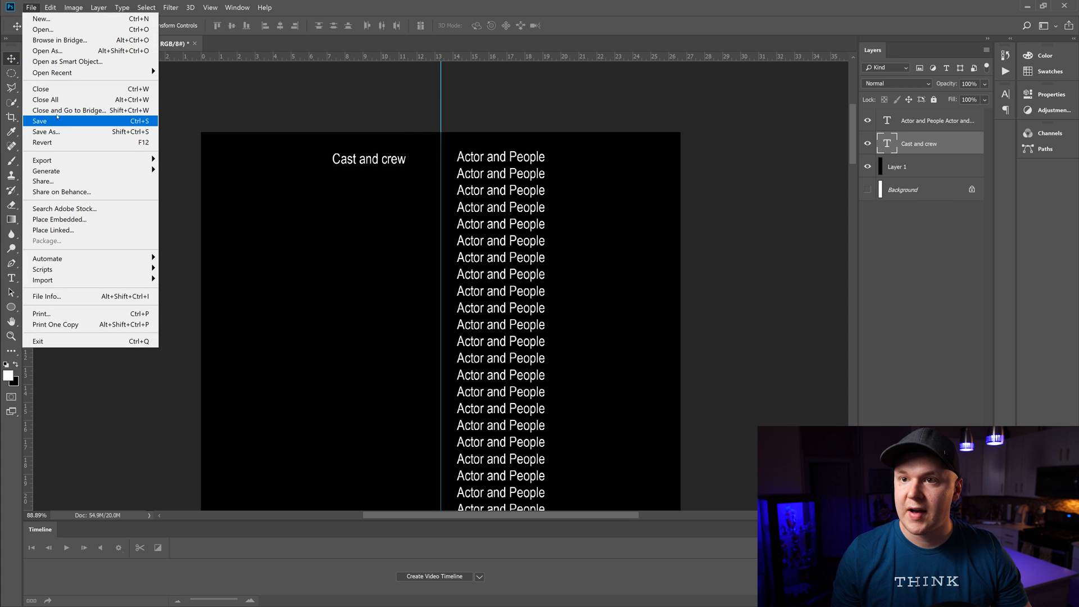